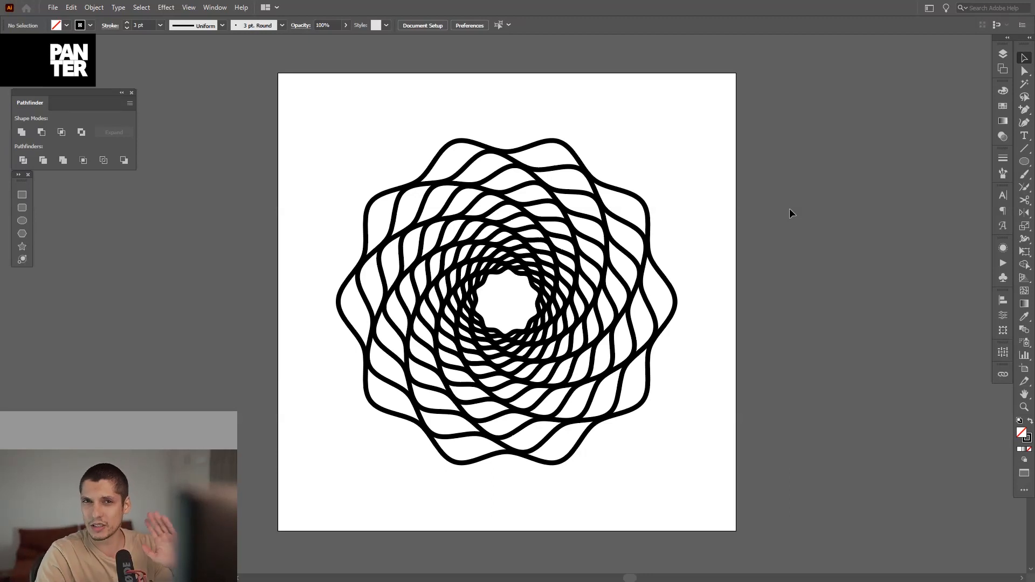
mouse_move(615, 272)
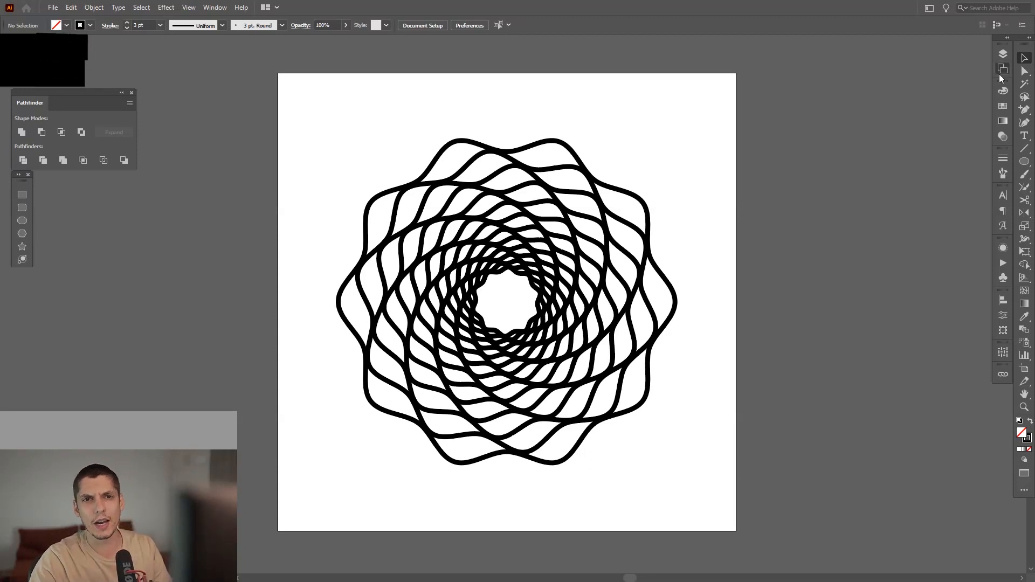
- Draw a large black-outlined circle centred on the second artboard with the Ellipse tool
left_click(960, 489)
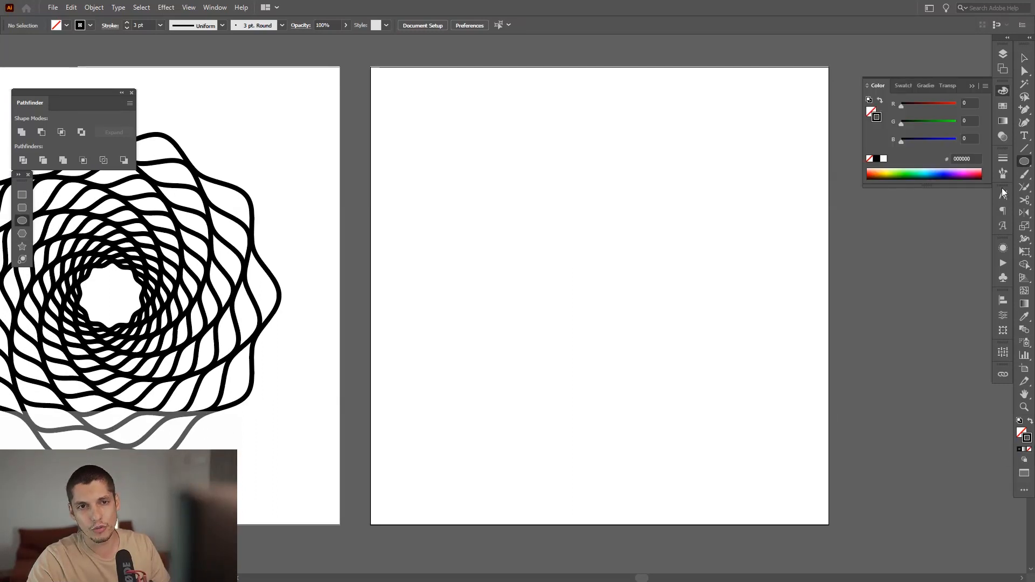
left_click(1025, 159)
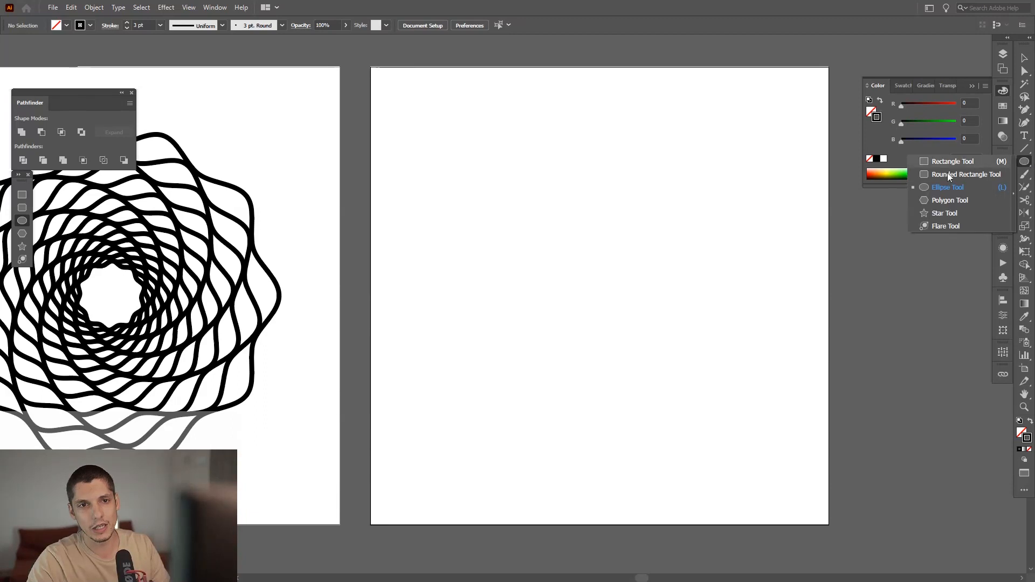
mouse_move(951, 164)
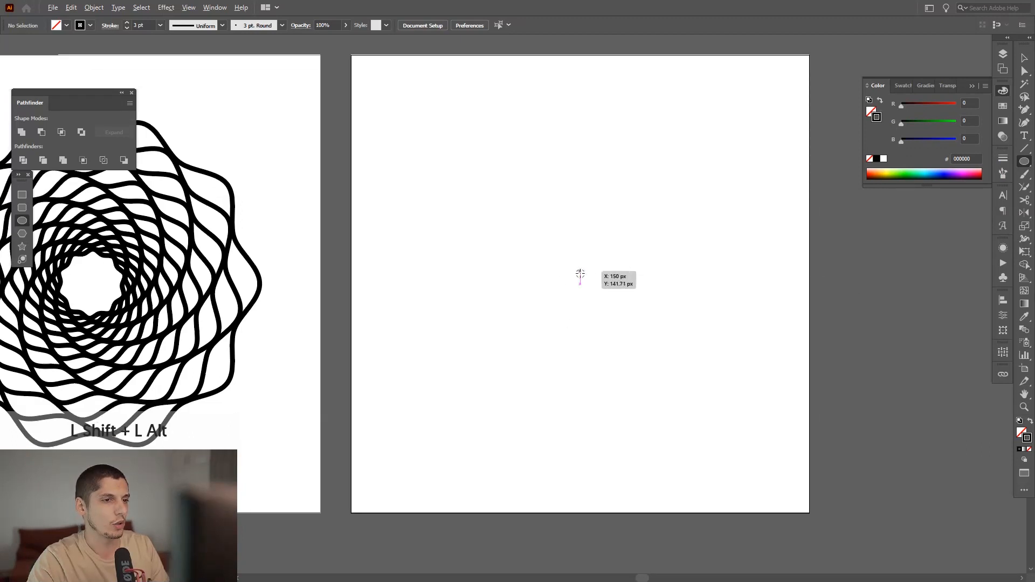
left_click_drag(579, 283, 730, 333)
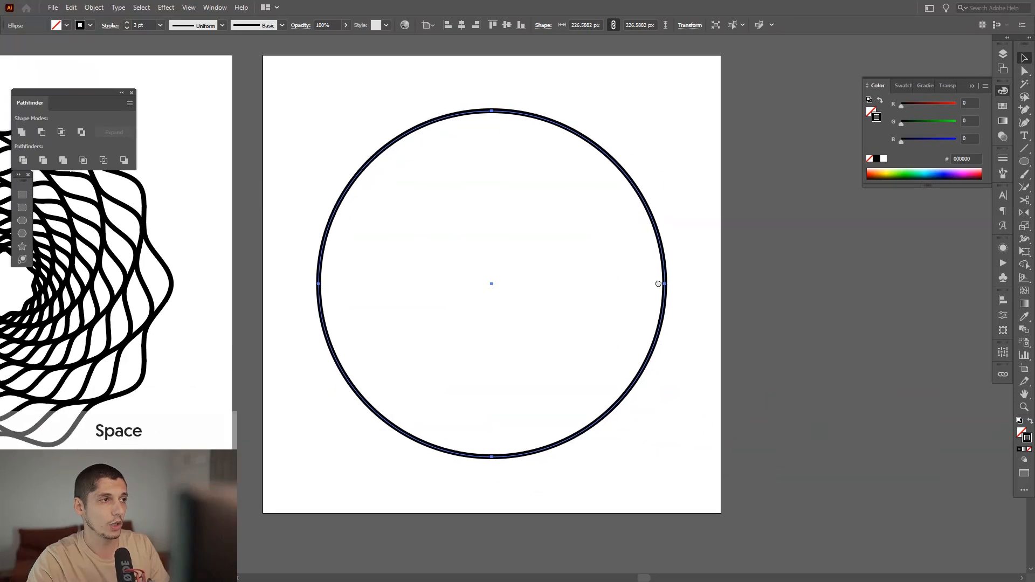
- Add a Transform effect making 13 copies at 86% scale, trying 94% and 93% first
left_click(166, 6)
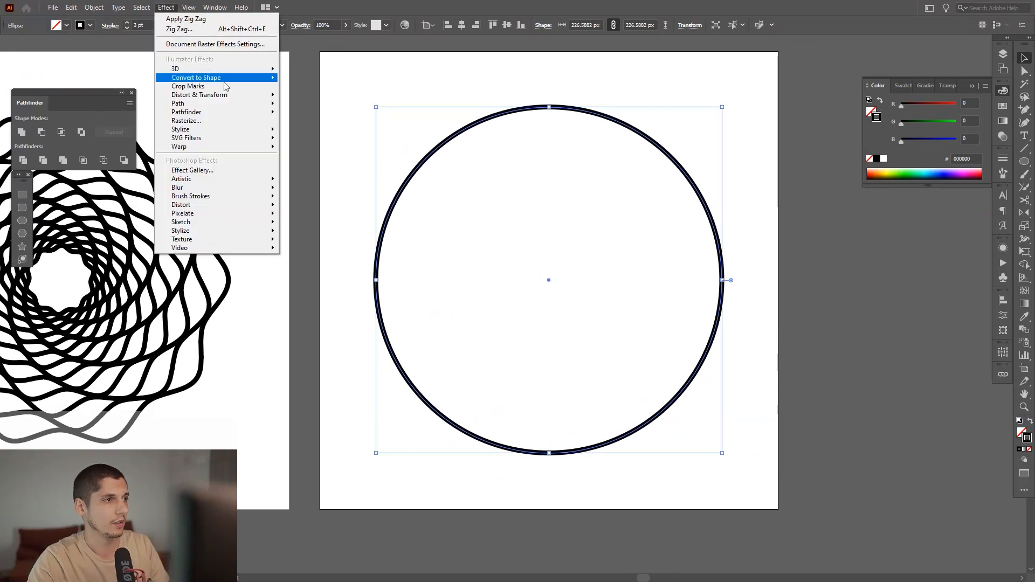
mouse_move(199, 94)
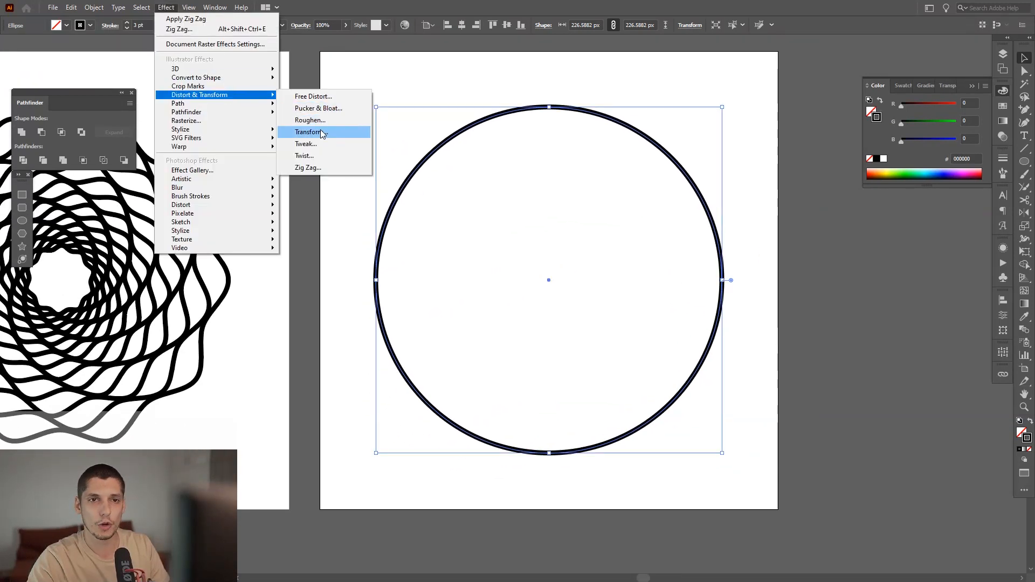
left_click(309, 132)
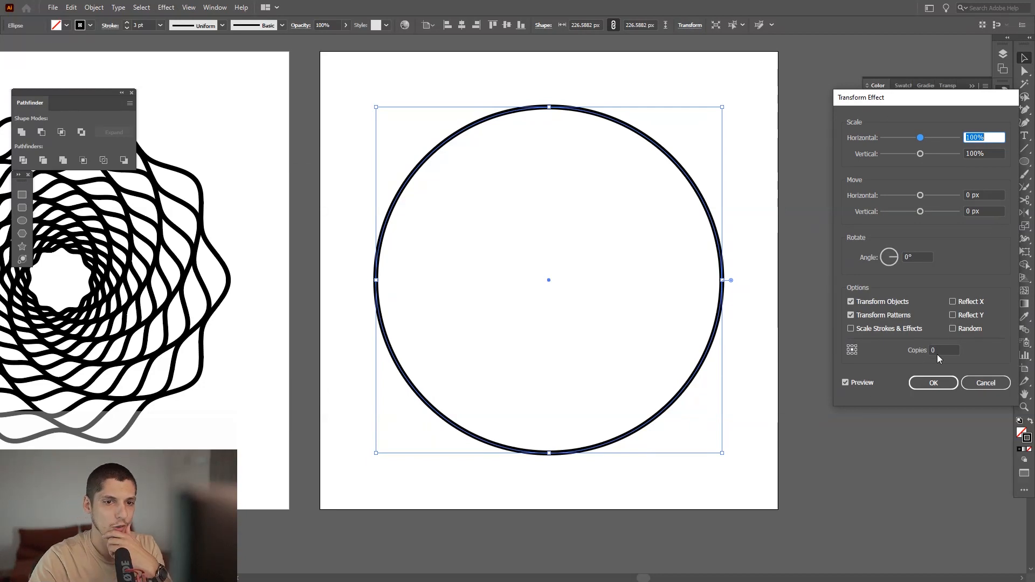
left_click(944, 349)
type("17")
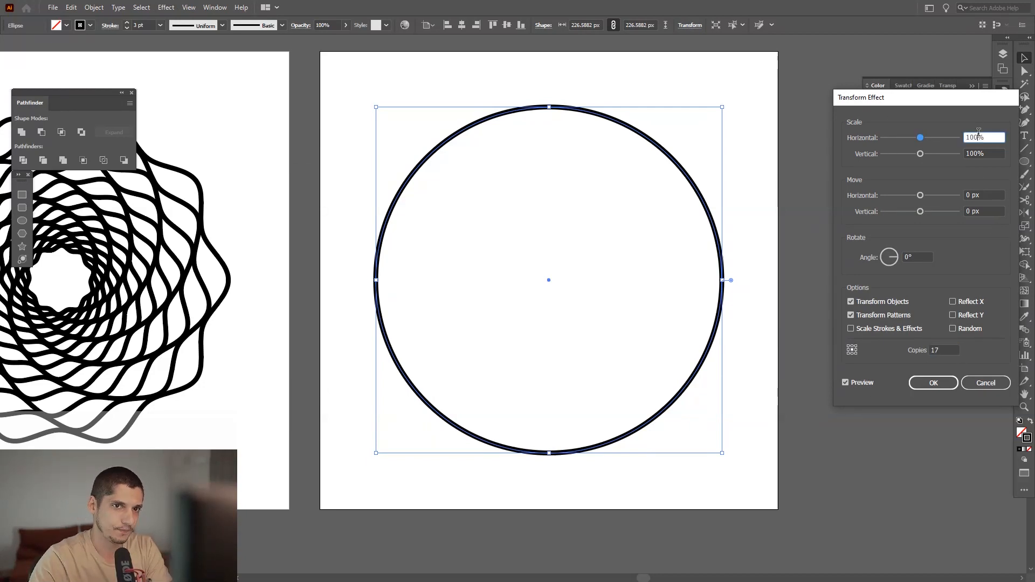
type("94%")
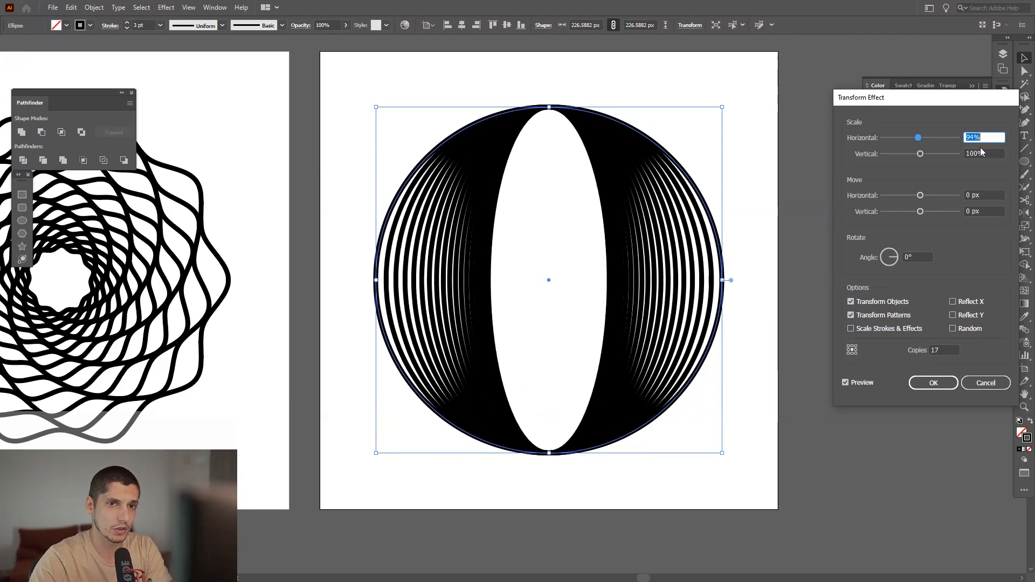
type("93%")
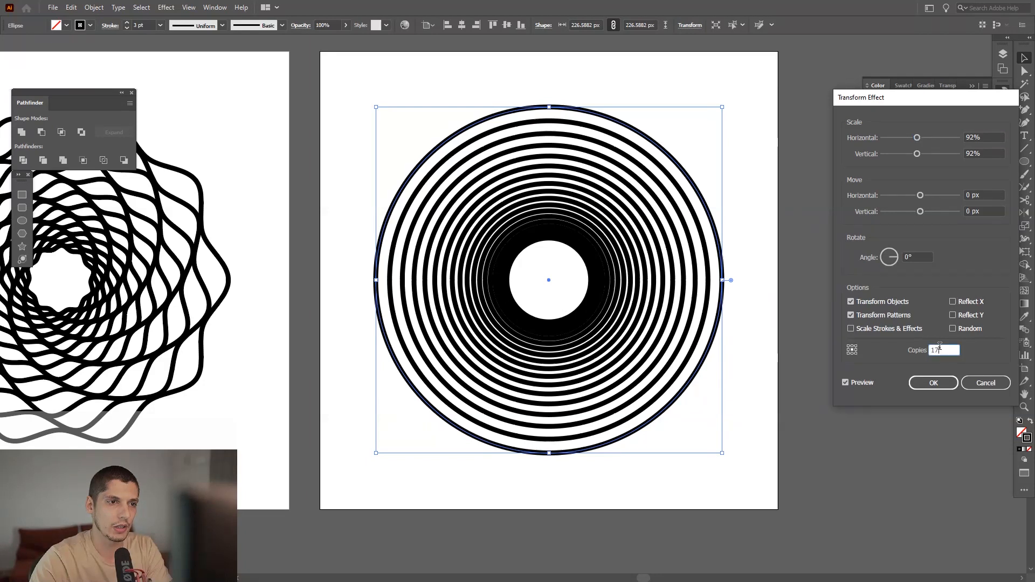
type("13")
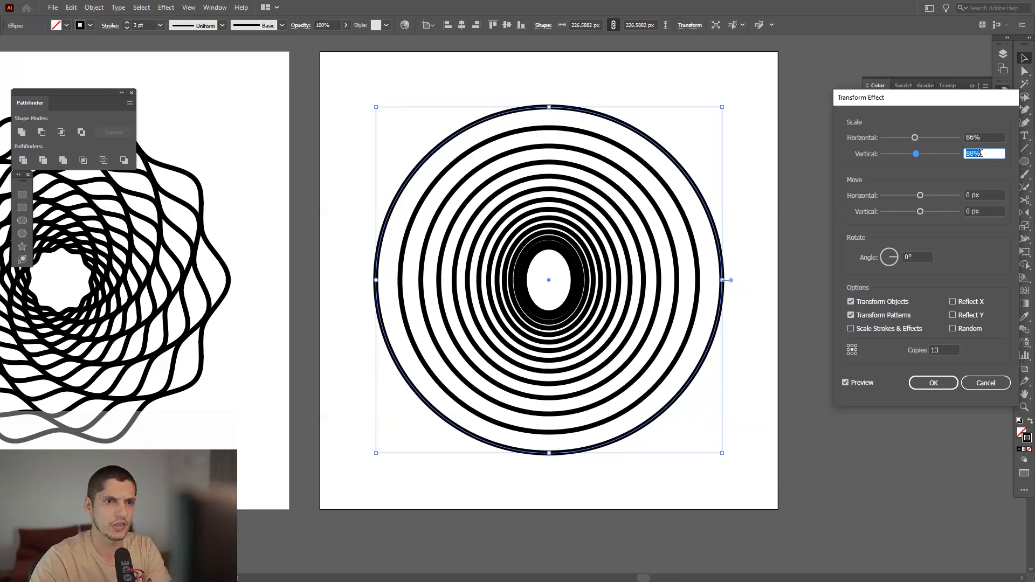
type("86%")
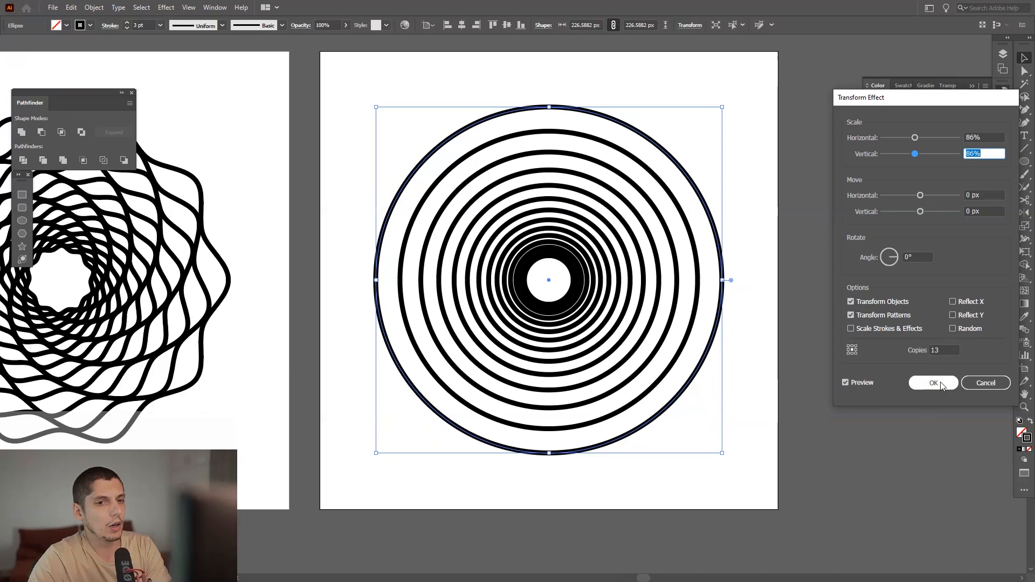
- Confirm the copies and apply a smooth Zig Zag effect of size 7 to the rings
left_click(932, 382)
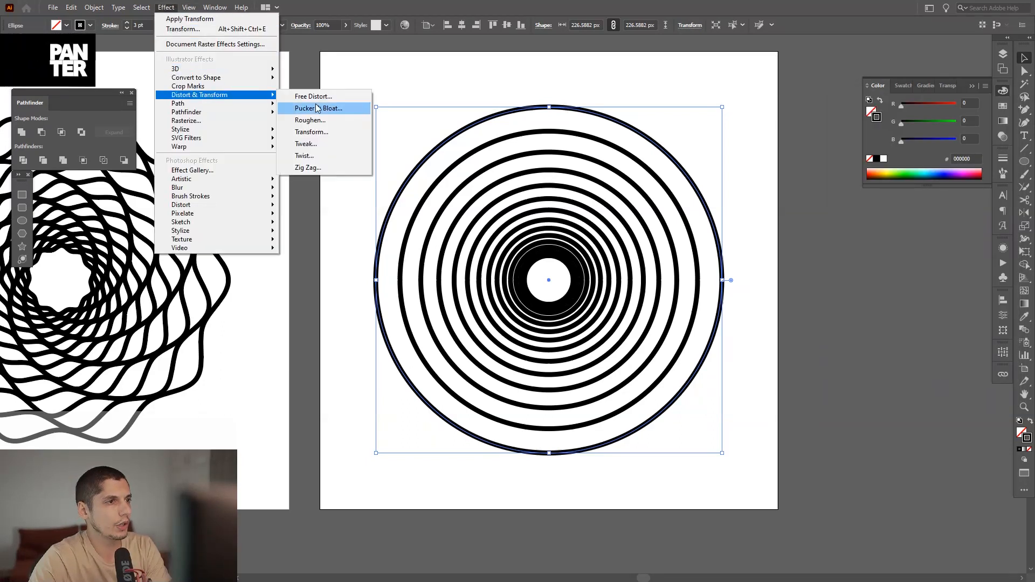
left_click(308, 167)
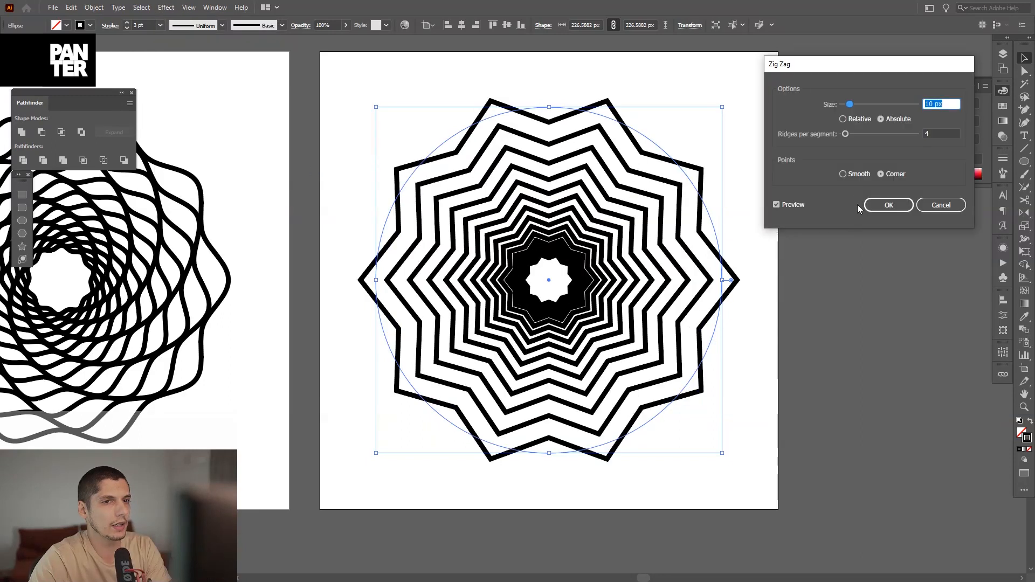
left_click(843, 174)
type("6")
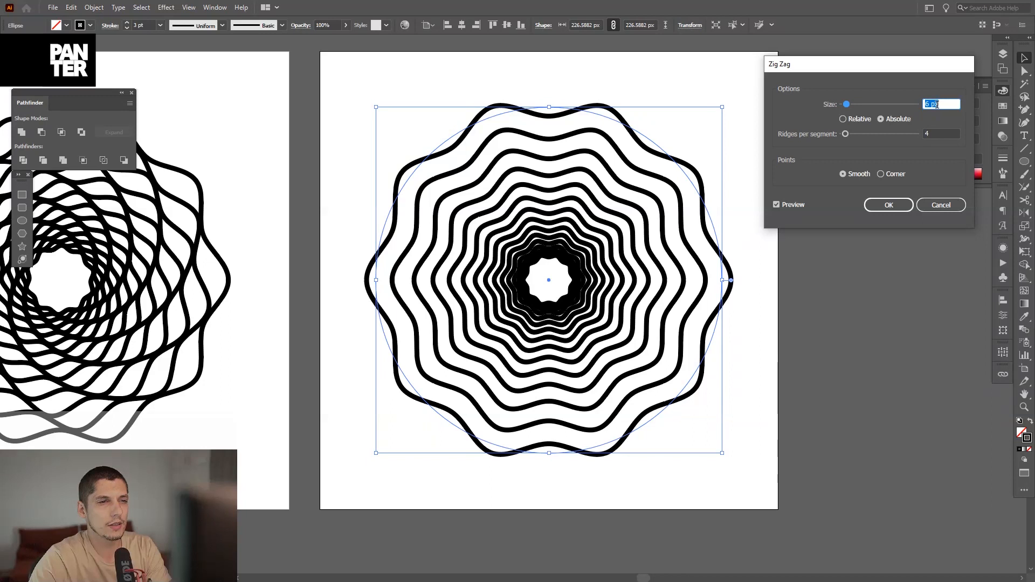
type("7")
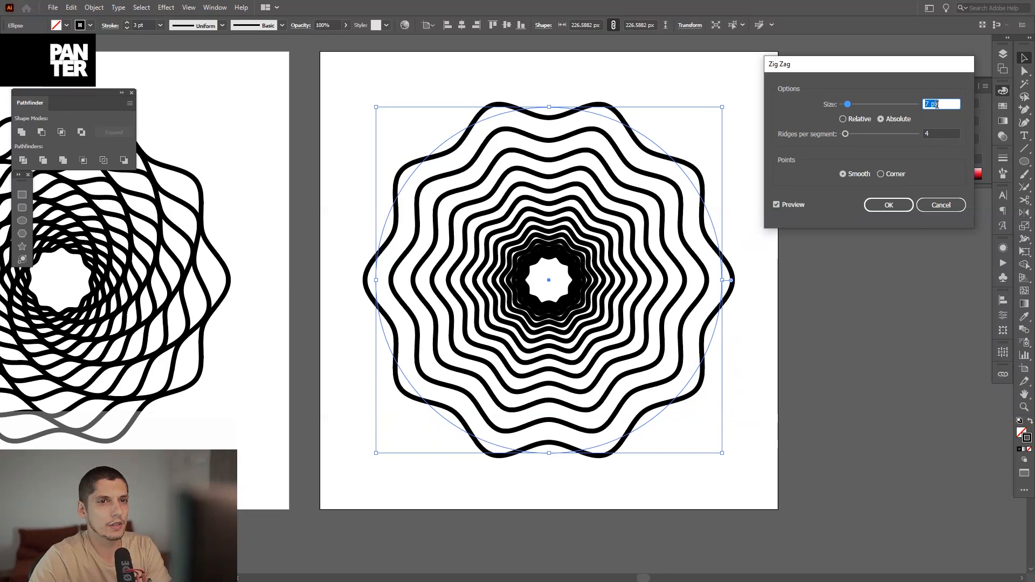
left_click(888, 205)
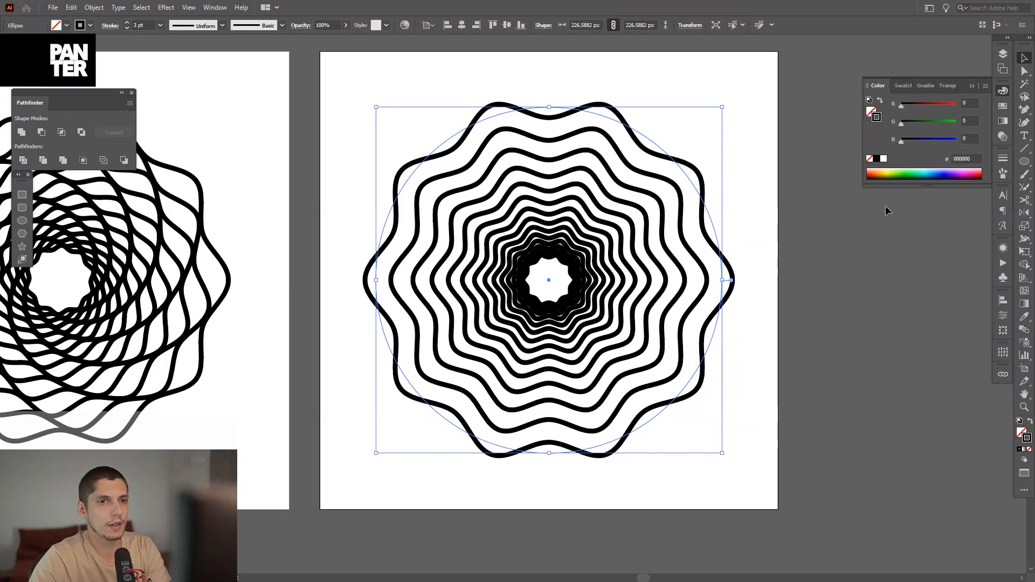
- Show the Appearance panel listing the Zig Zag and Transform effects on the path
left_click(1003, 247)
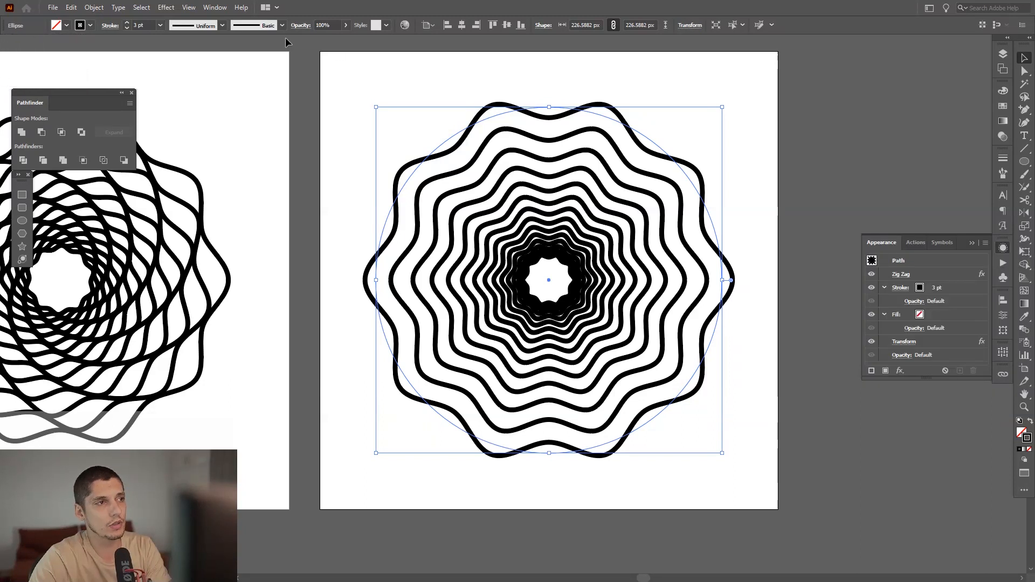
left_click(214, 6)
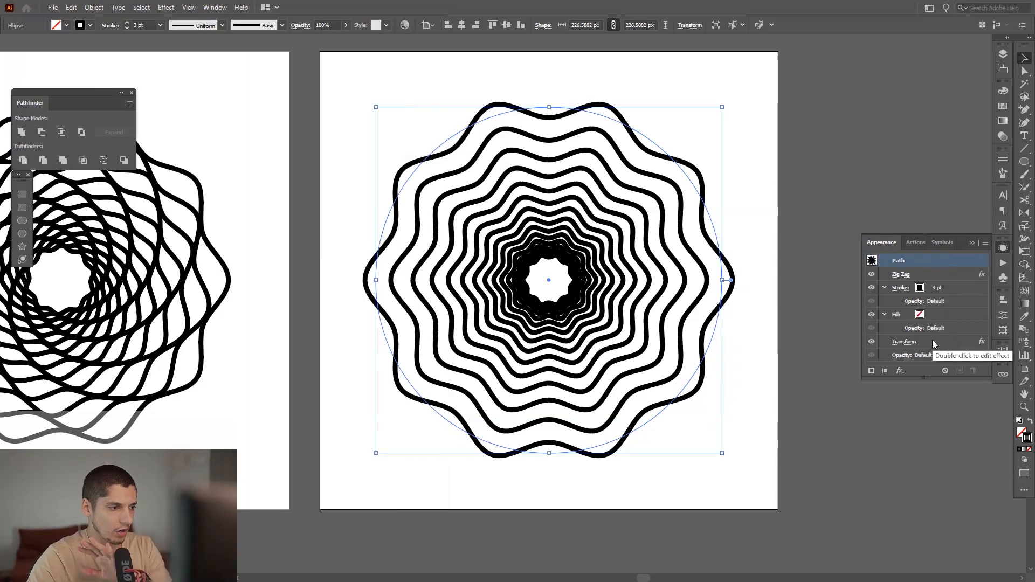
mouse_move(957, 344)
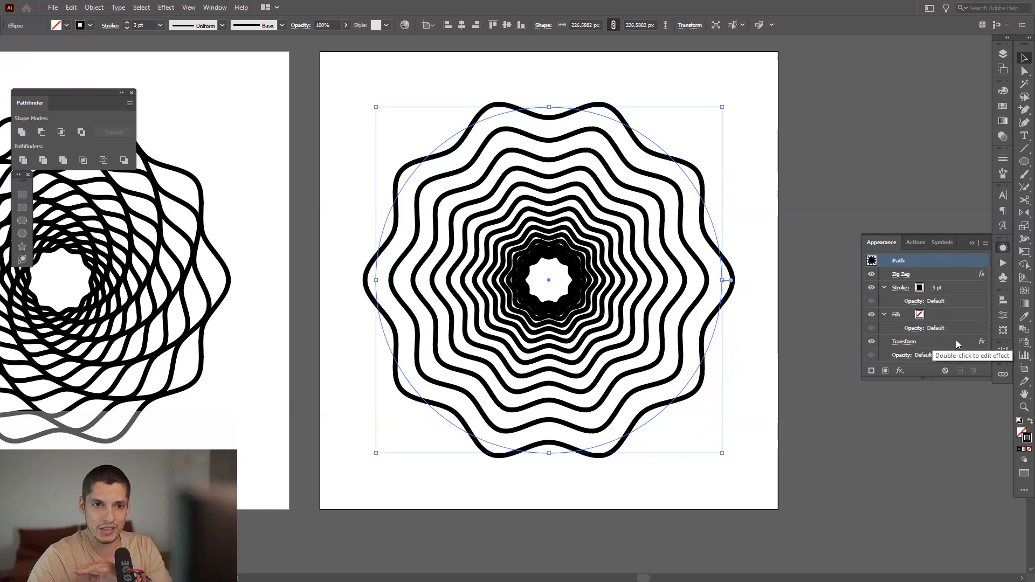
- Edit the Transform effect to about 91–92% scale, −8° rotation and 10 copies for a spiral
double_click(904, 341)
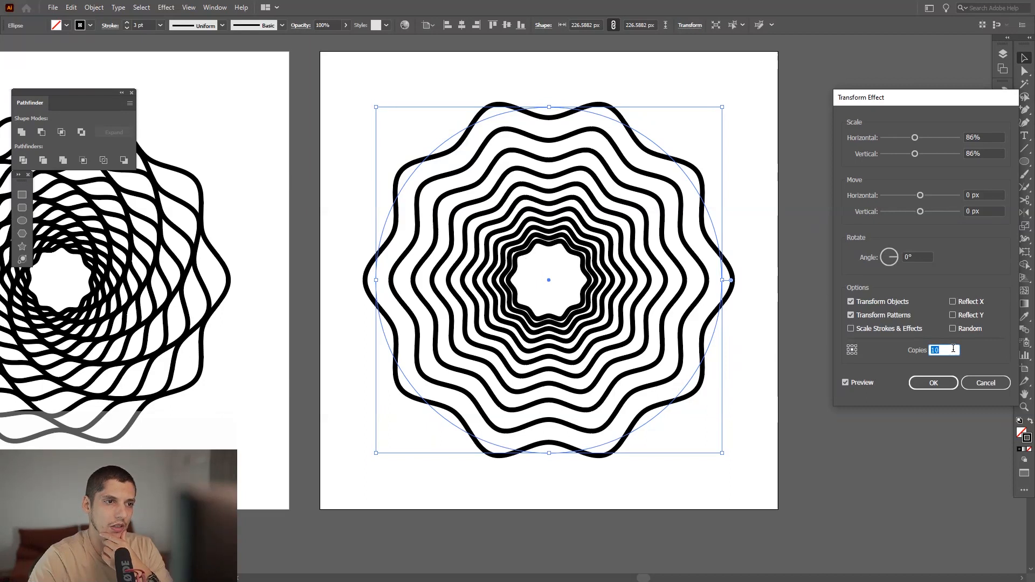
left_click(917, 257)
type("-8")
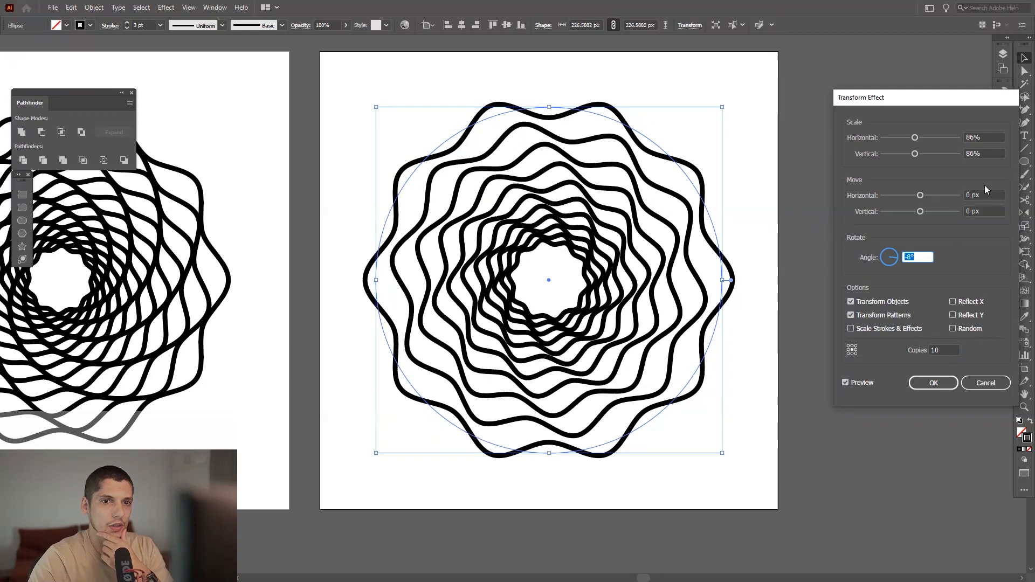
left_click(985, 138)
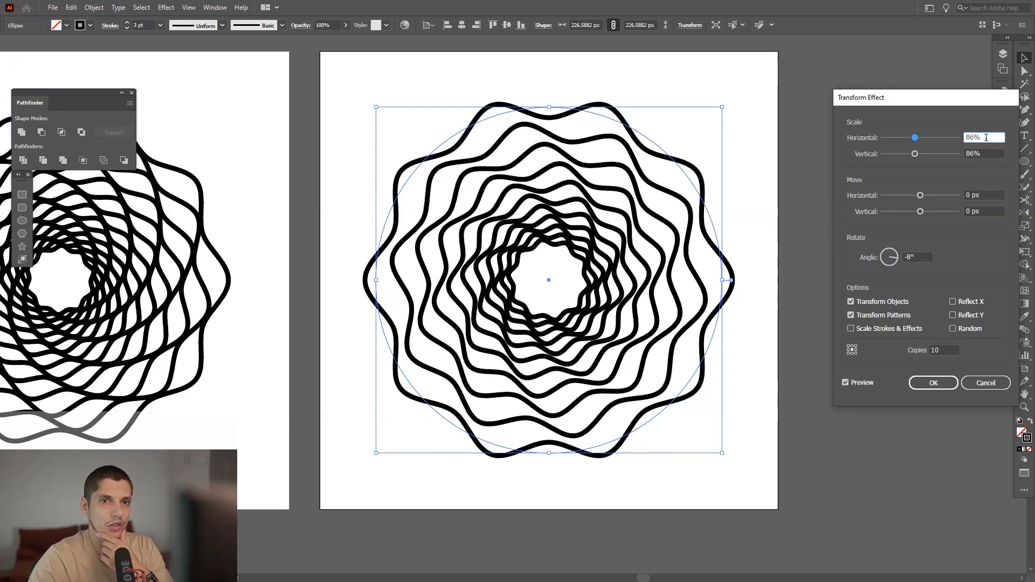
type("91%")
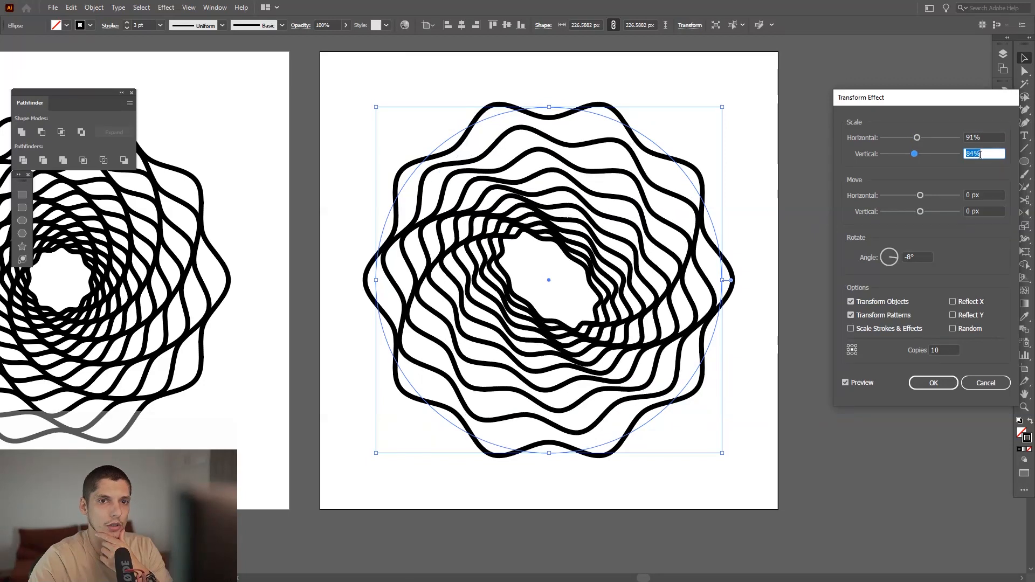
type("91%")
left_click(983, 138)
type("92")
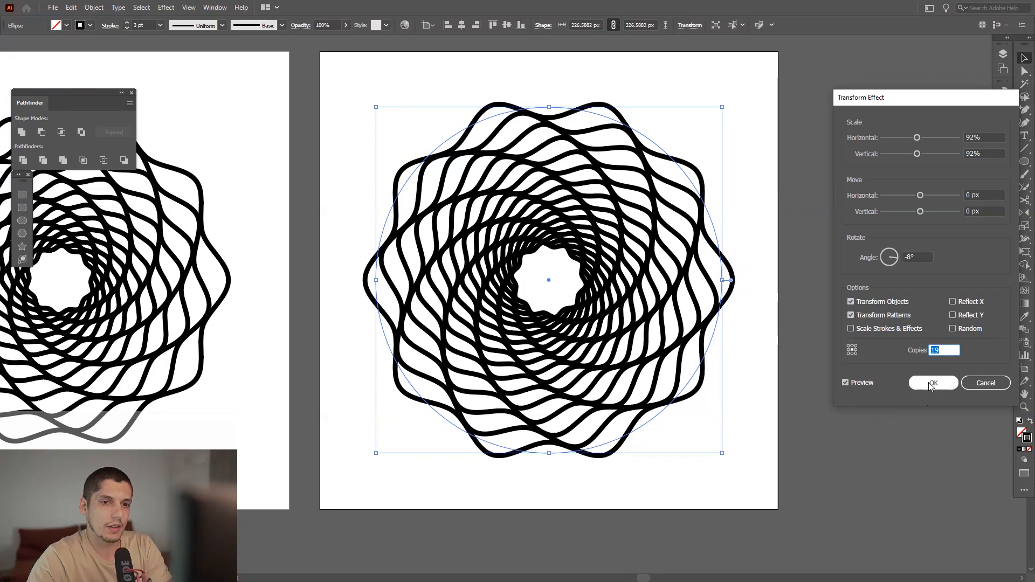
left_click(933, 383)
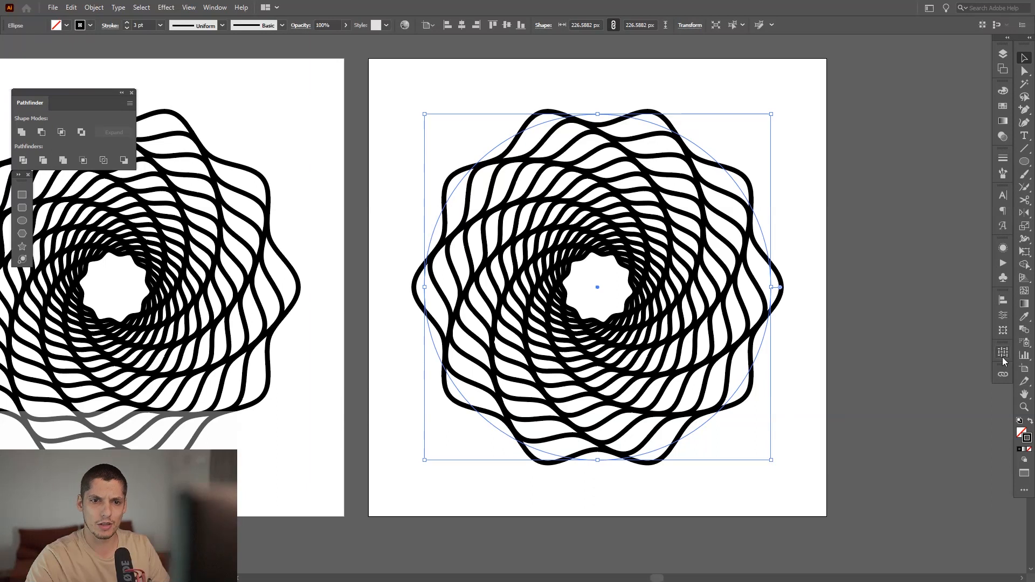
- Give the spiral strokes Width Profile 1 and a 10 pt weight
left_click(1003, 352)
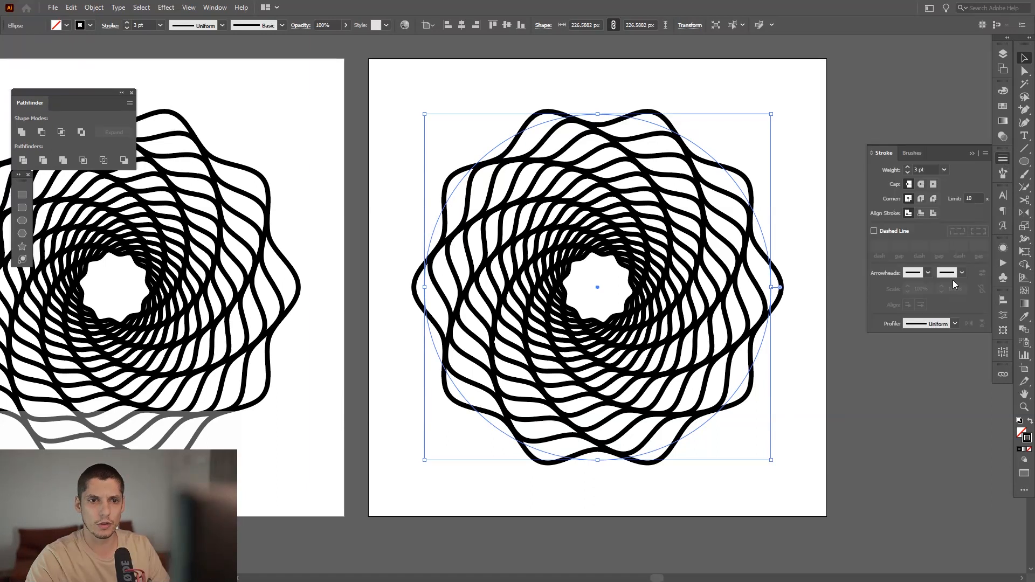
left_click(955, 324)
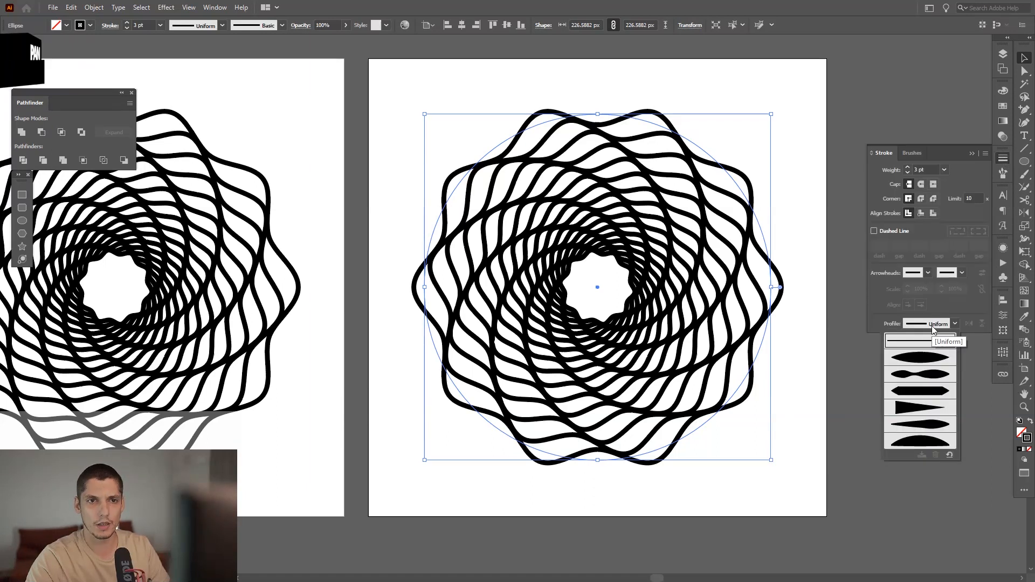
mouse_move(931, 362)
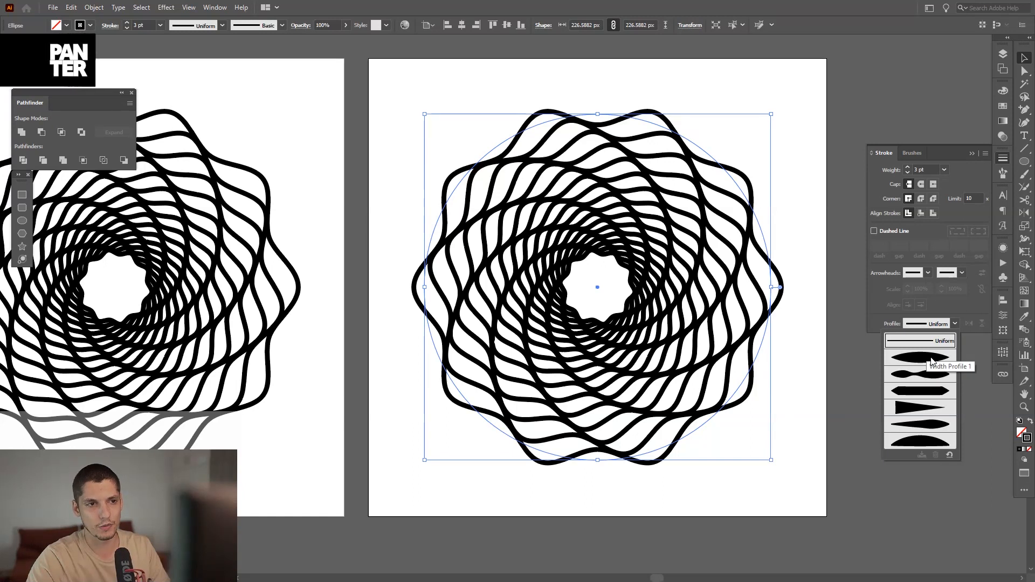
left_click(919, 357)
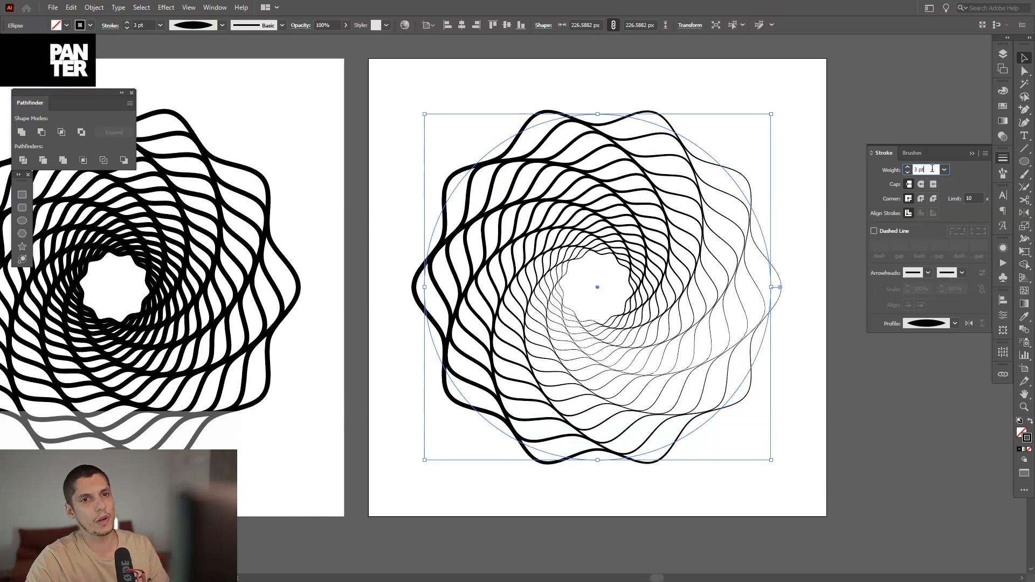
type("10 pt")
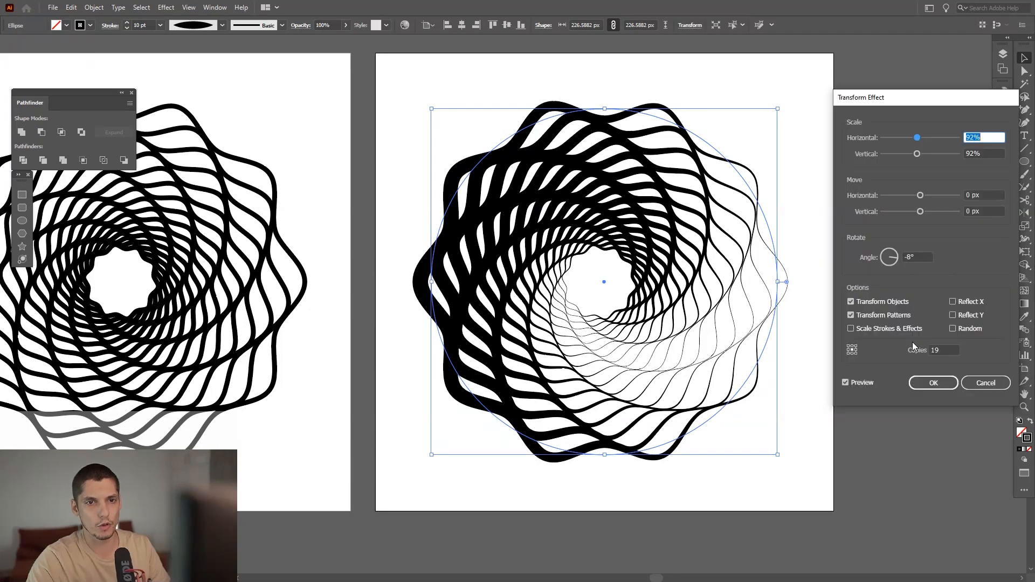
- Change the Transform effect to 19 copies rotated −9° each for a tighter swirl
left_click(916, 257)
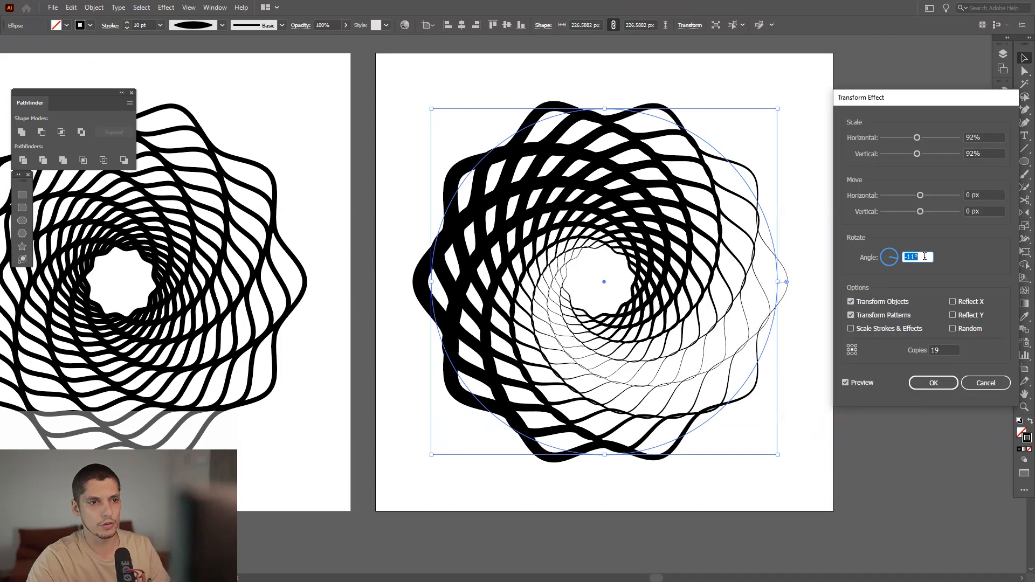
type("-9")
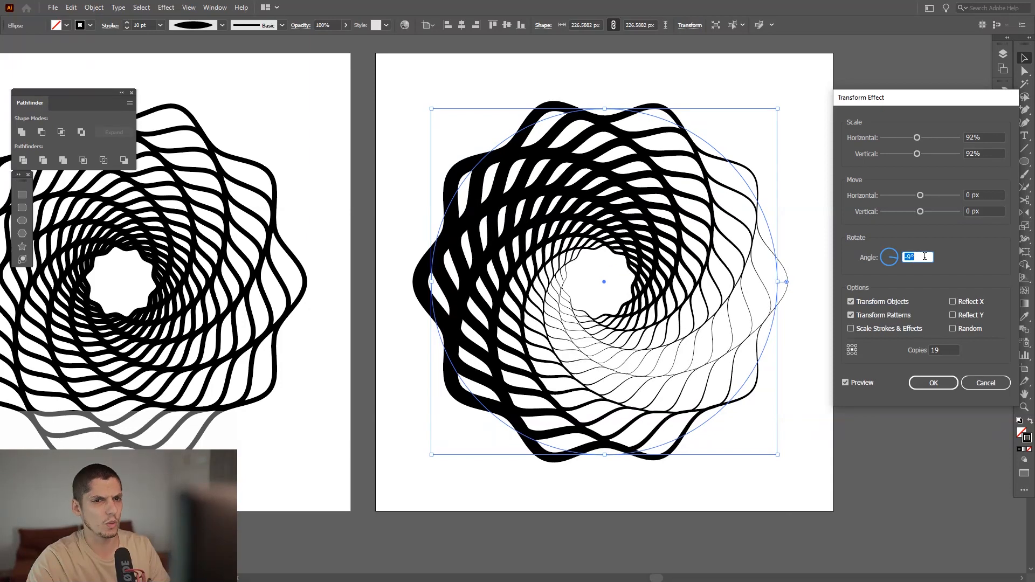
left_click(933, 381)
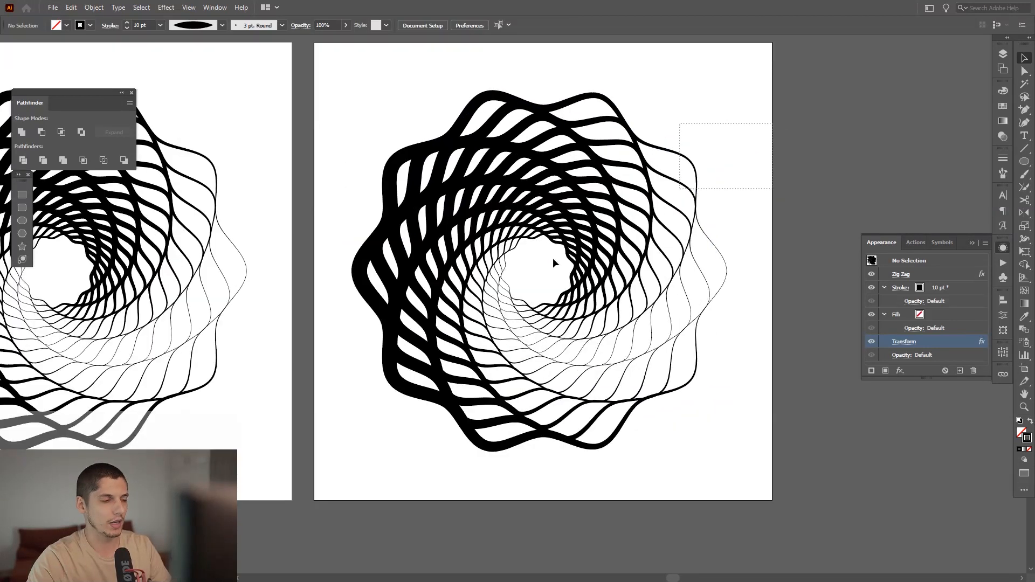
left_click(557, 265)
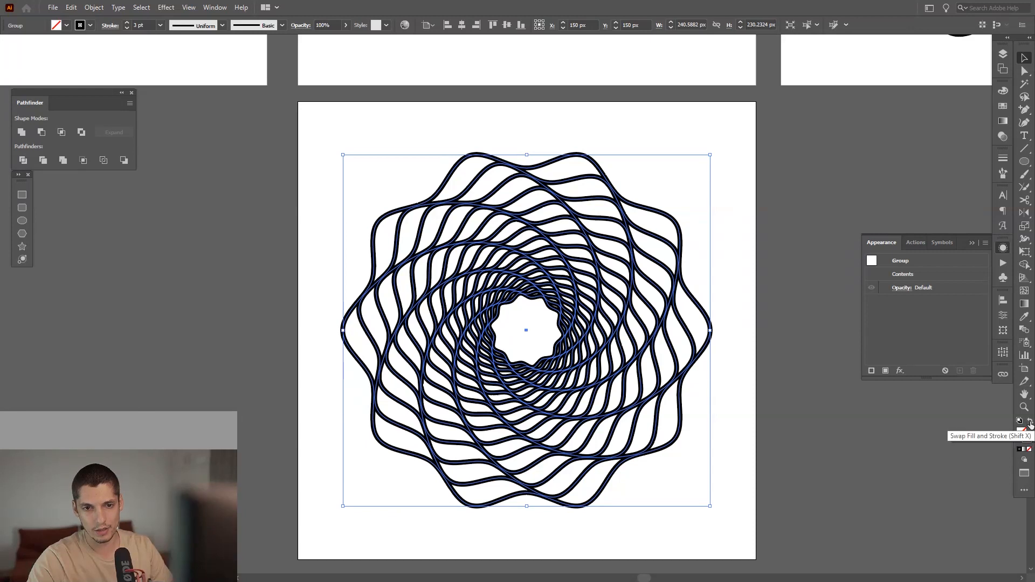
- Swap fill and stroke so the expanded spiral becomes solid black with no outline
left_click(1030, 422)
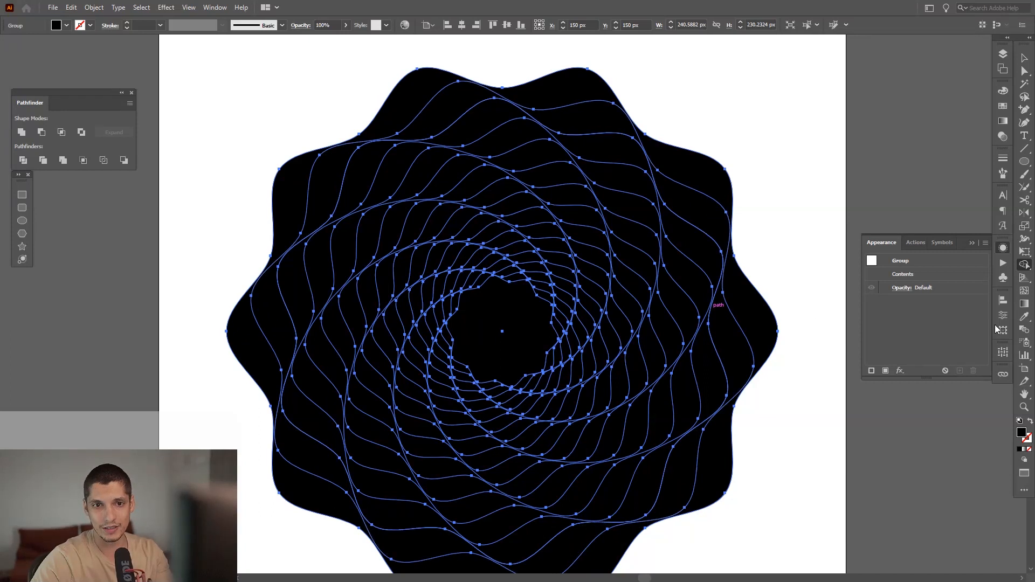
- Try painting alternating spiral regions white, pan to check, then undo the attempt
left_click(1024, 263)
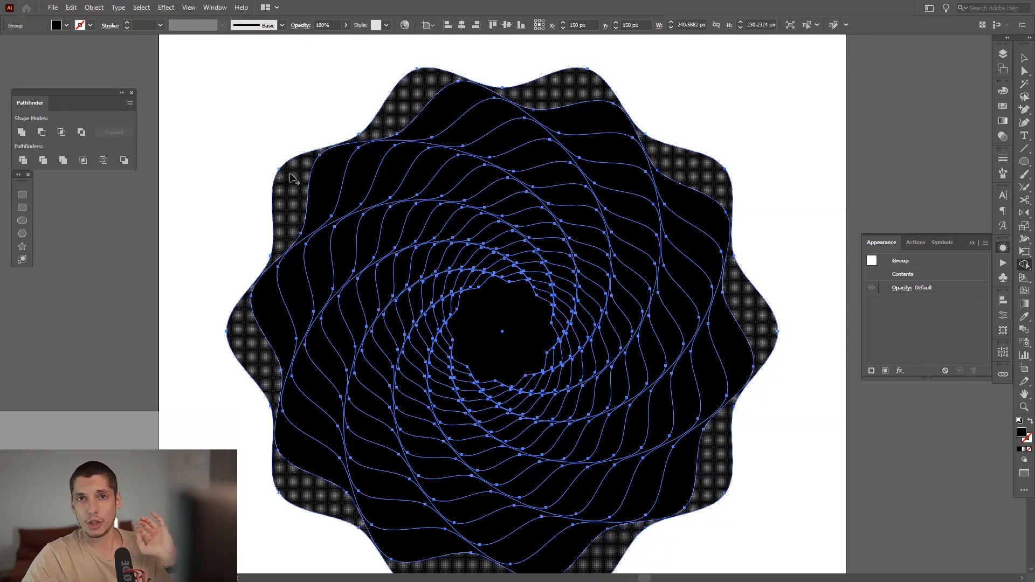
key("Alt")
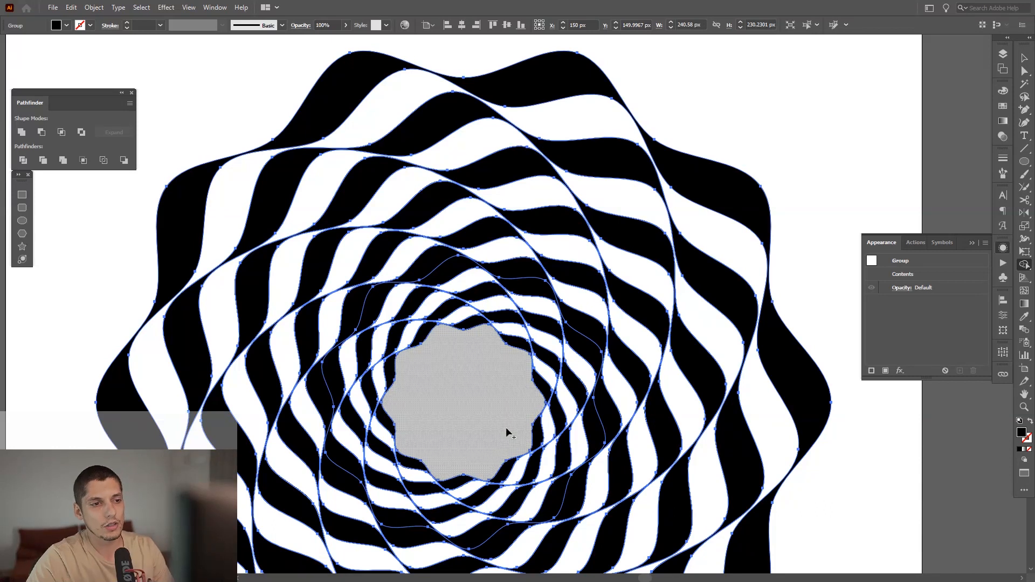
key("space")
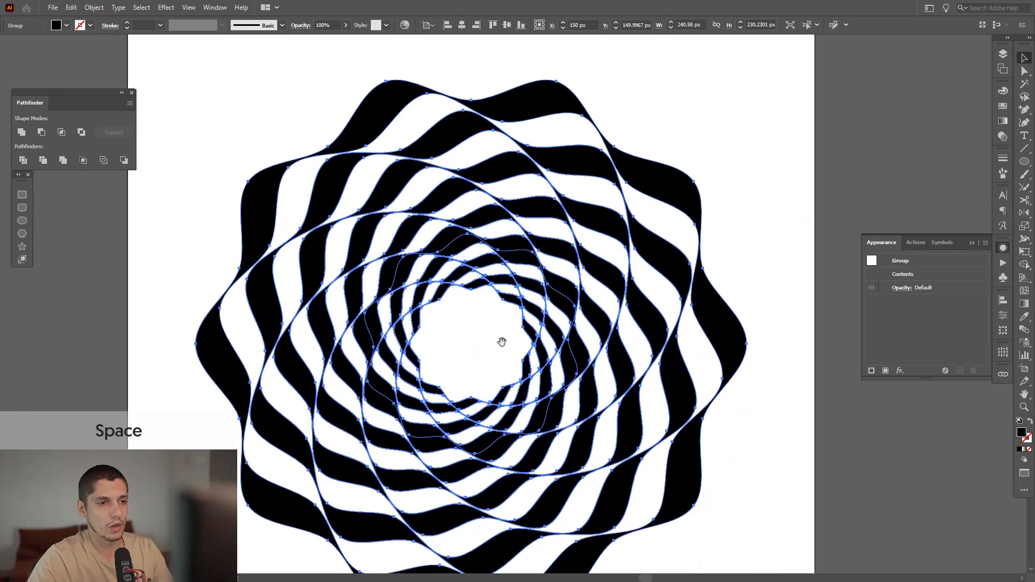
key("Ctrl+Z")
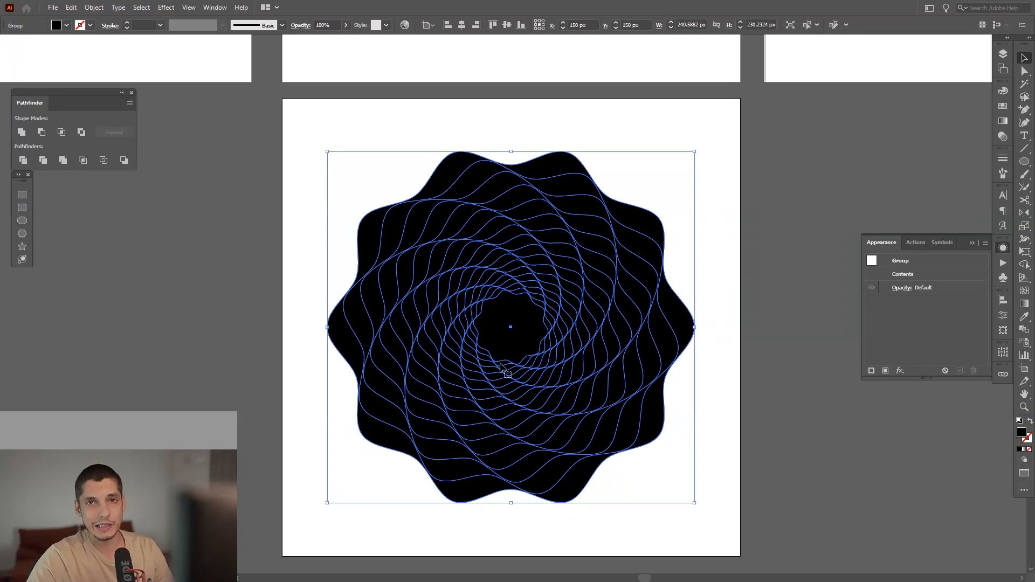
mouse_move(37, 175)
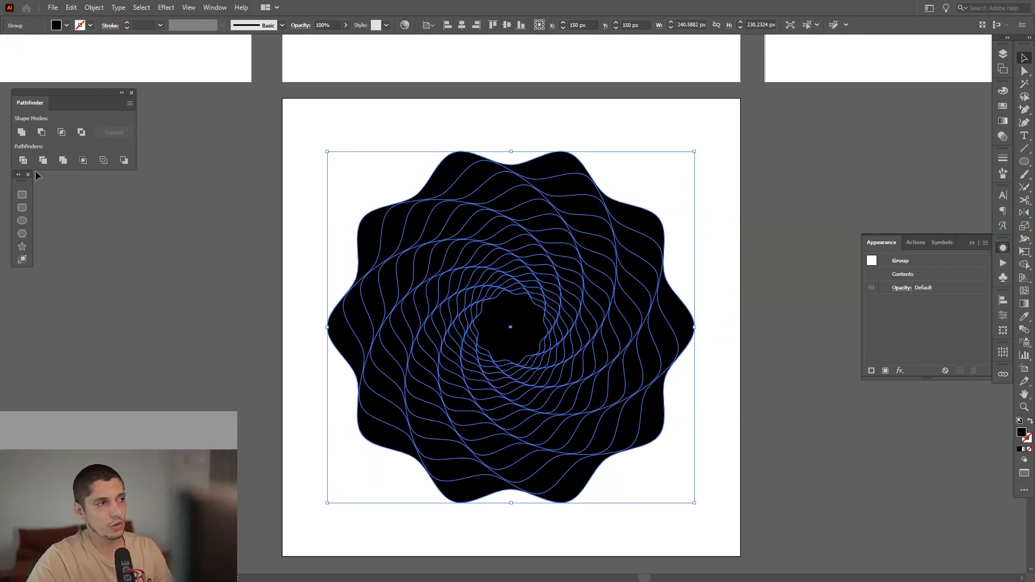
mouse_move(23, 160)
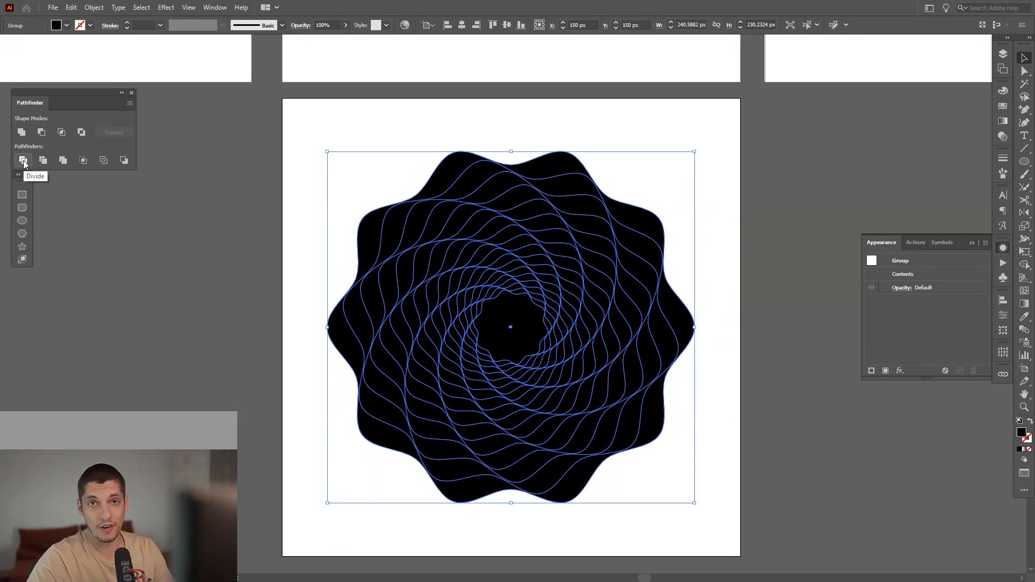
- Divide the black spiral with Pathfinder into separate pieces along its wavy lines
left_click(22, 160)
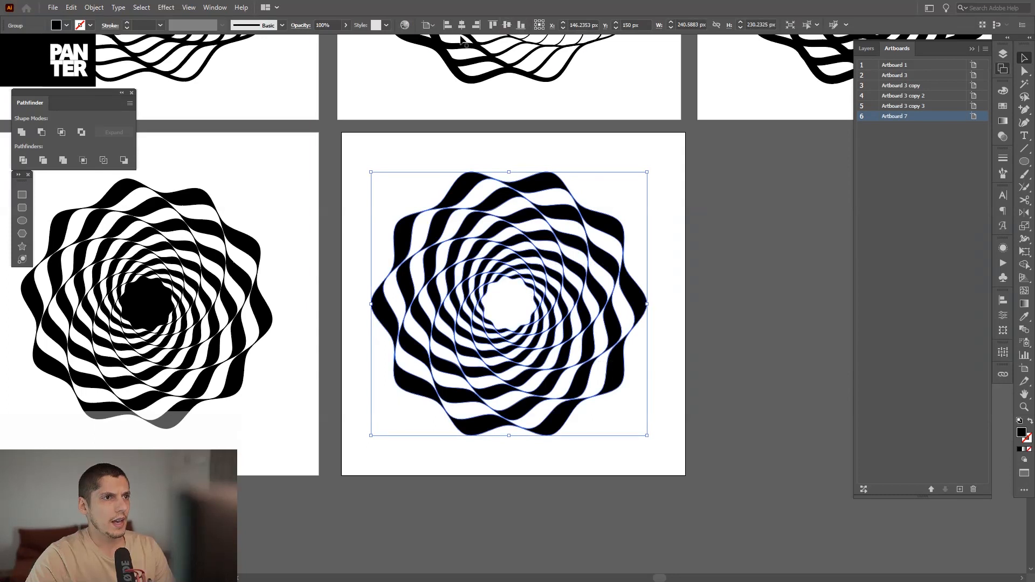
- Fill alternating divided pieces white so the swirl has black-and-white stripes and a white centre
left_click(679, 195)
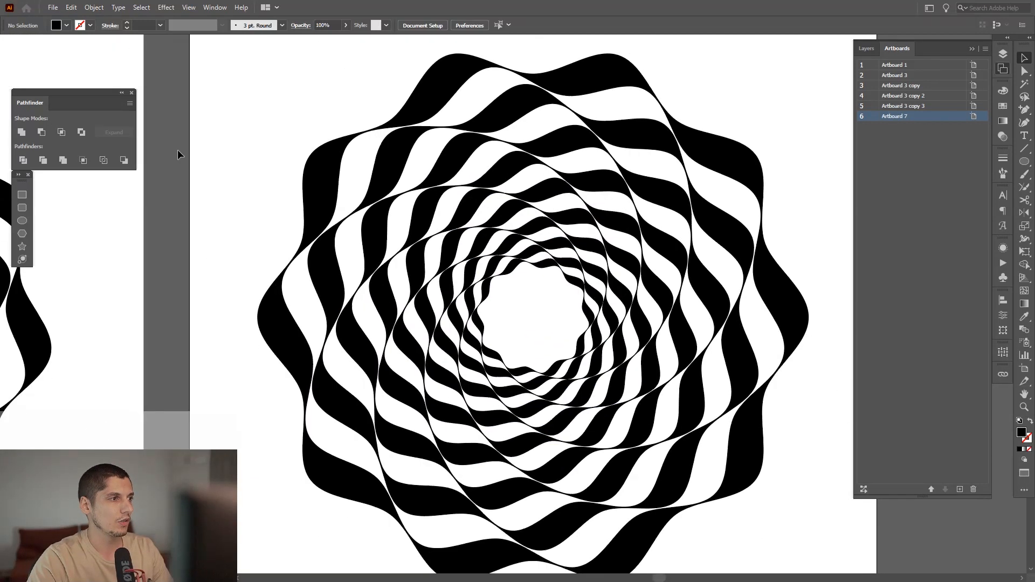
mouse_move(22, 159)
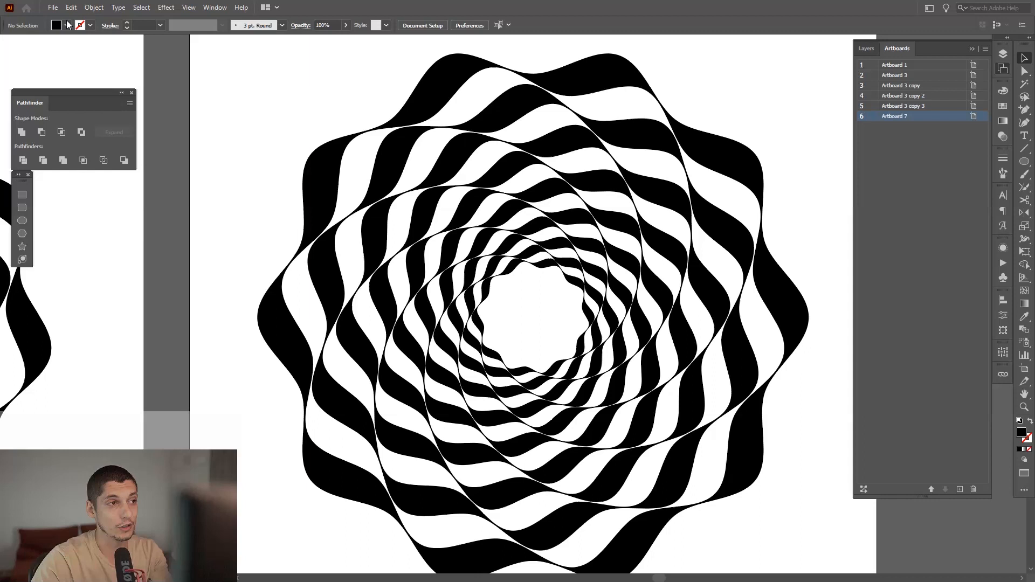
left_click(214, 6)
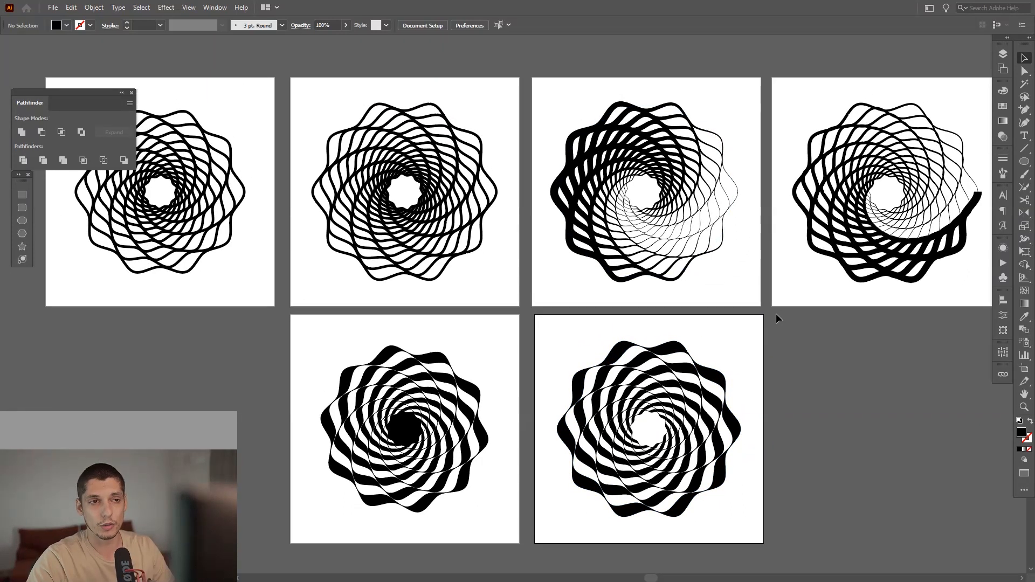
- Pan the canvas so all six spiral artboards sit in view together
key("space")
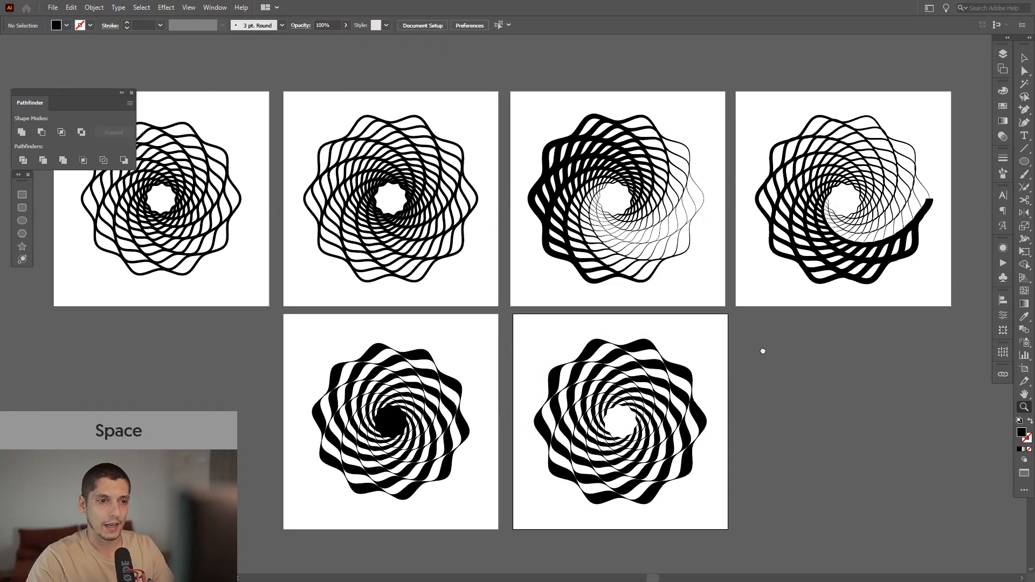